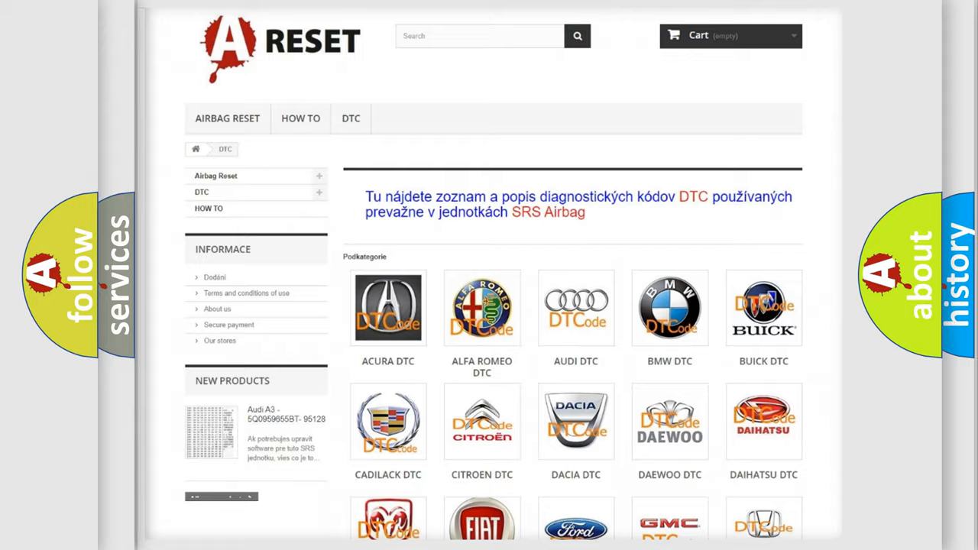
Open the CHEVROLET DTC tile and browse its B-series trouble code subcategories.
scroll(down, 3)
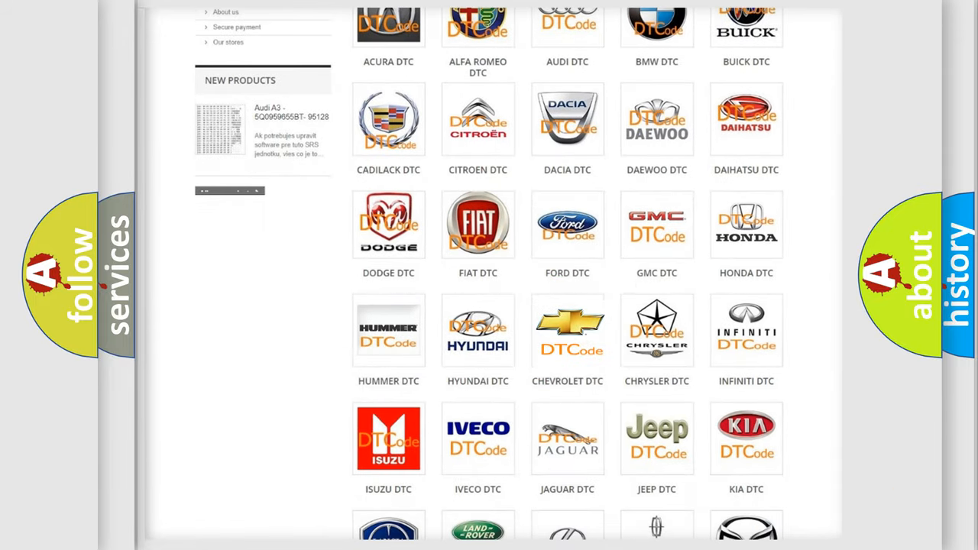
click(567, 330)
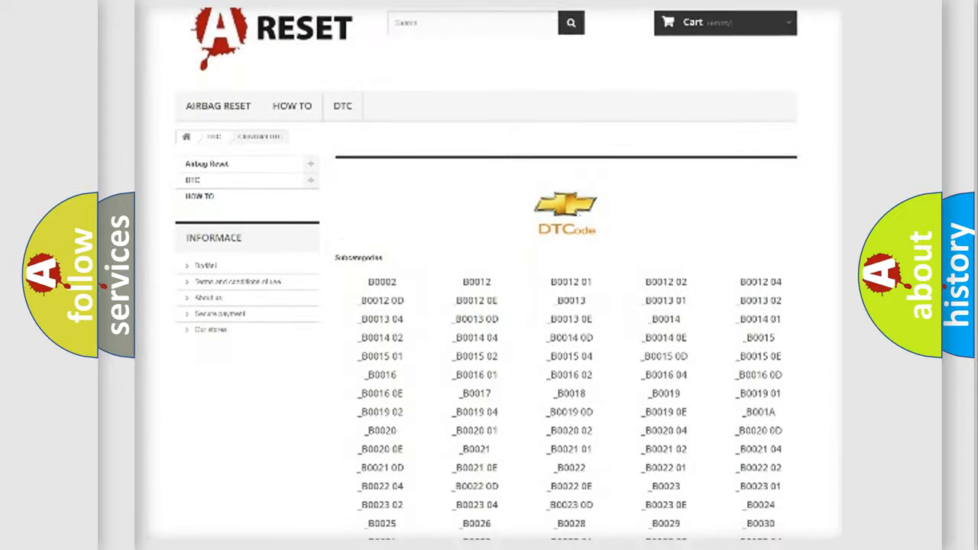
scroll(down, 3)
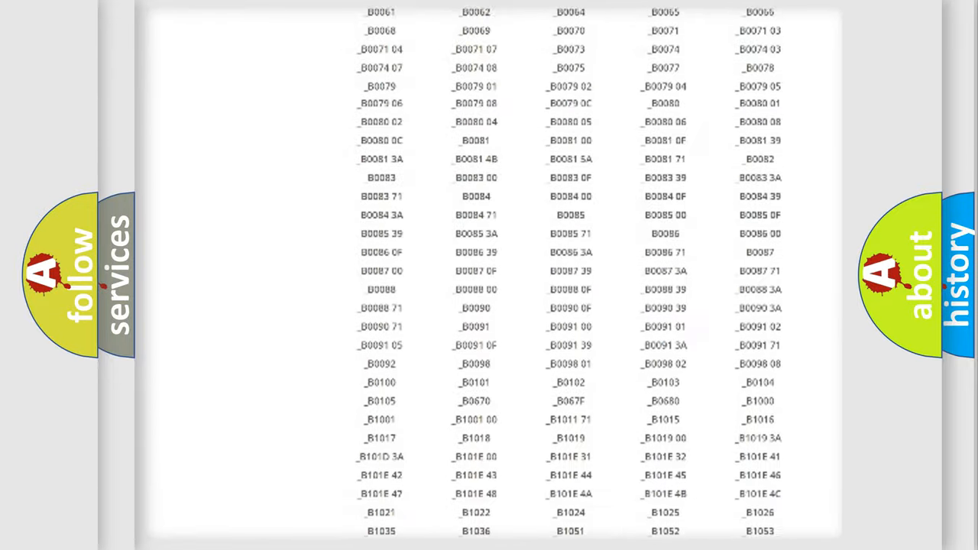
scroll(up, 3)
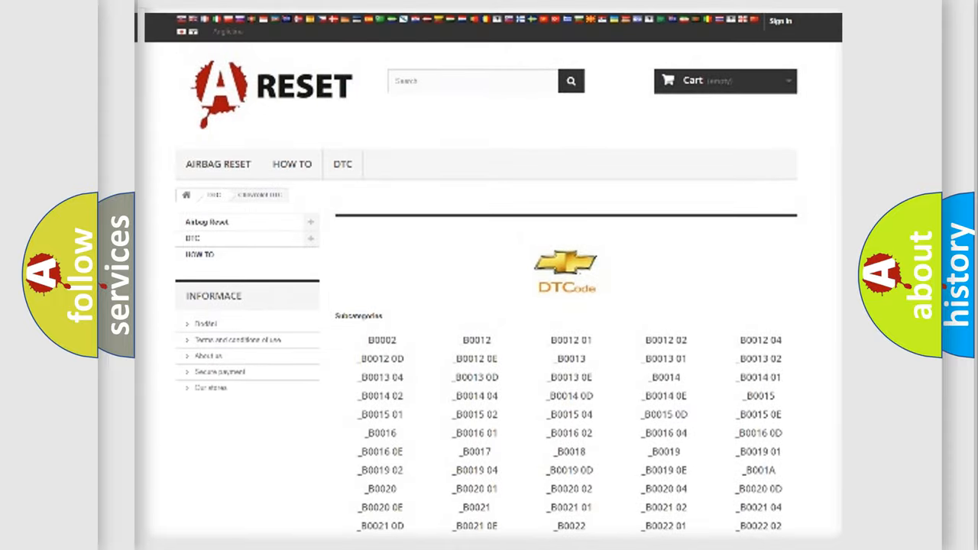